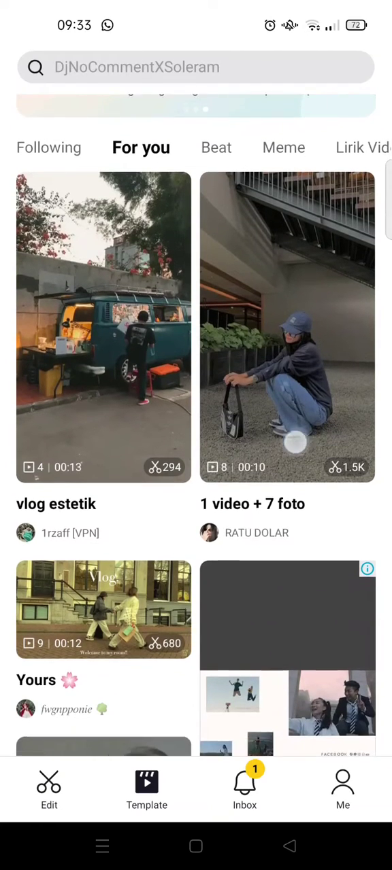
Step: Browse the For you template feed and select the SLOWMOTION template card
scroll(up, 3)
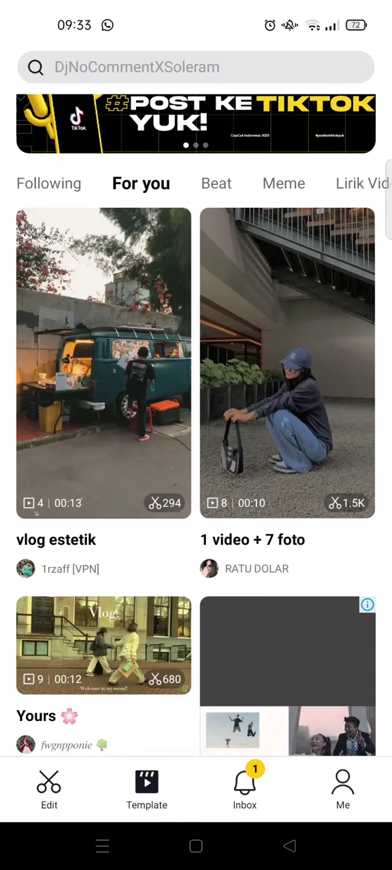
scroll(down, 3)
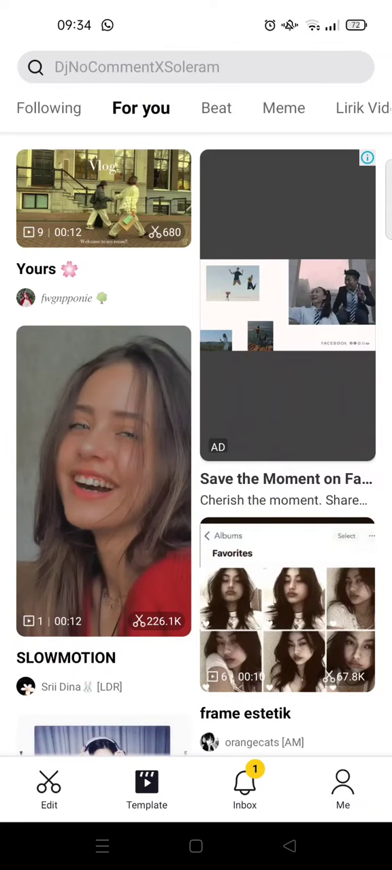
click(103, 481)
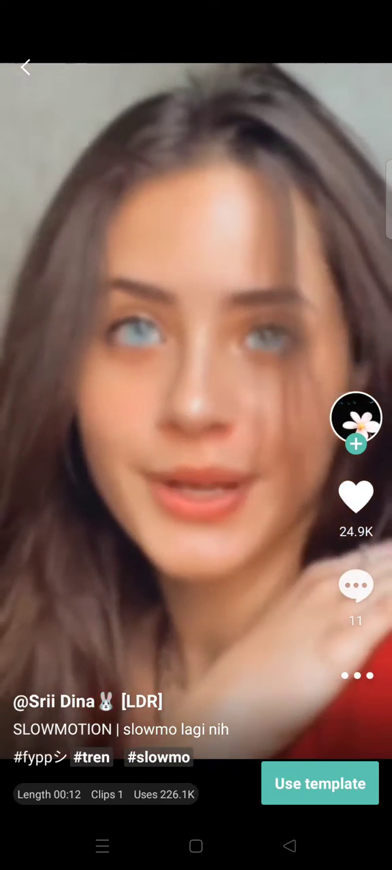
Step: Use the SLOWMOTION template on the close-up clip of a man's face
click(318, 783)
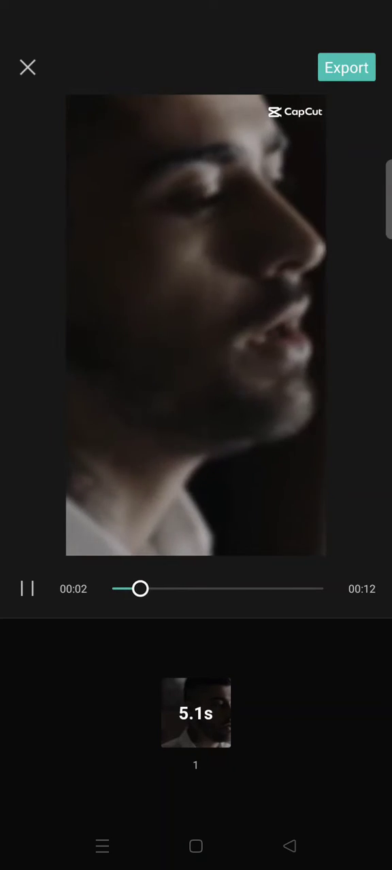
Step: Export the 12-second SLOWMOTION video at 1080p without a watermark
click(345, 68)
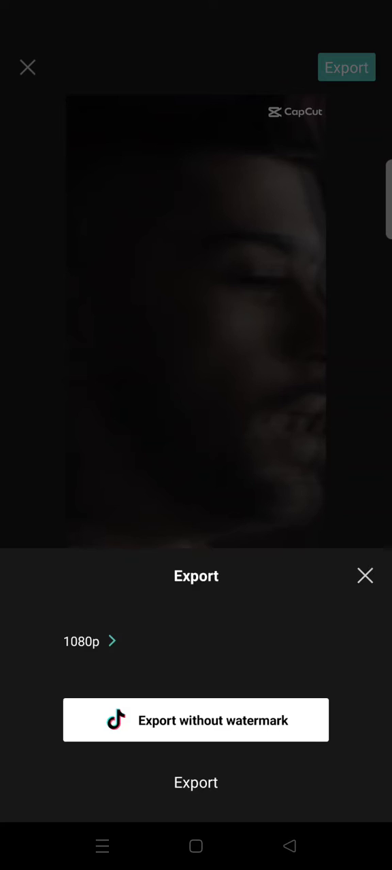
click(196, 783)
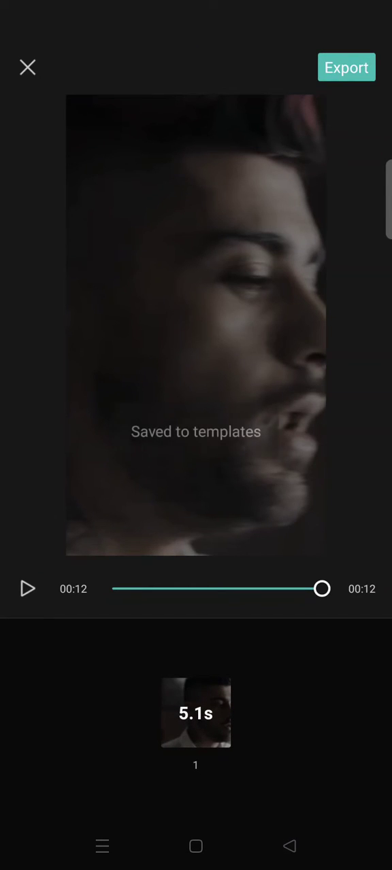
click(27, 68)
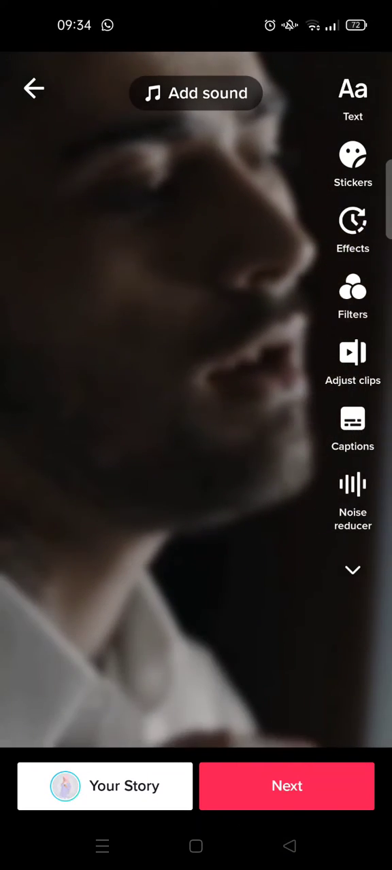
Step: Quit TikTok's editor and discard the unposted video, returning to the template page
click(34, 88)
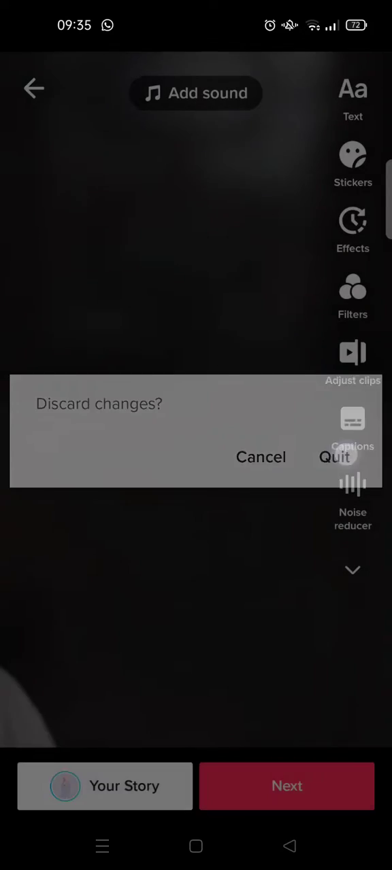
click(334, 456)
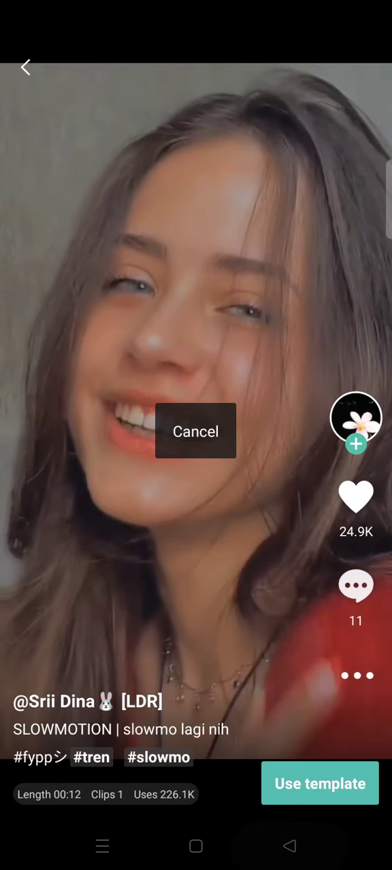
Step: Return to the projects list and begin a new project from the exported video
click(196, 431)
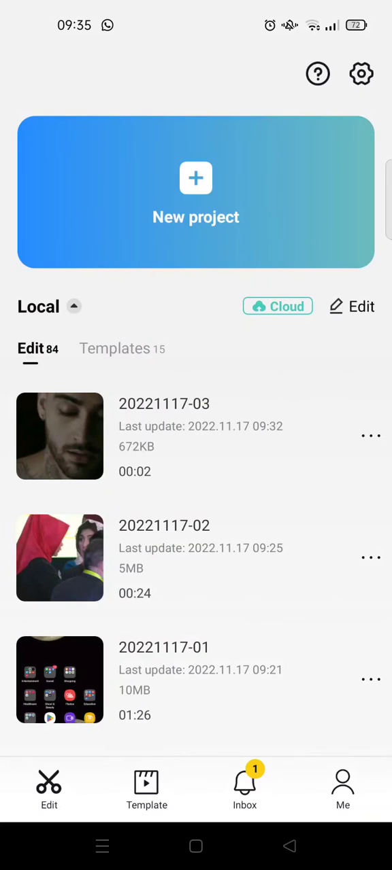
click(196, 193)
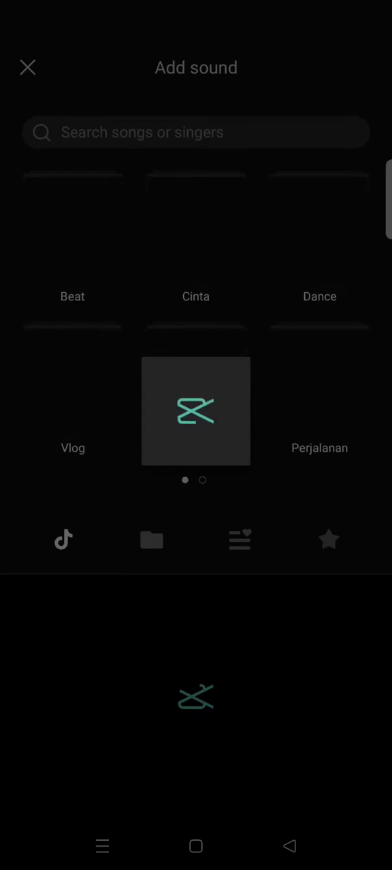
Step: Add the Muspace song About You from the Vlog category as the new audio track
click(72, 449)
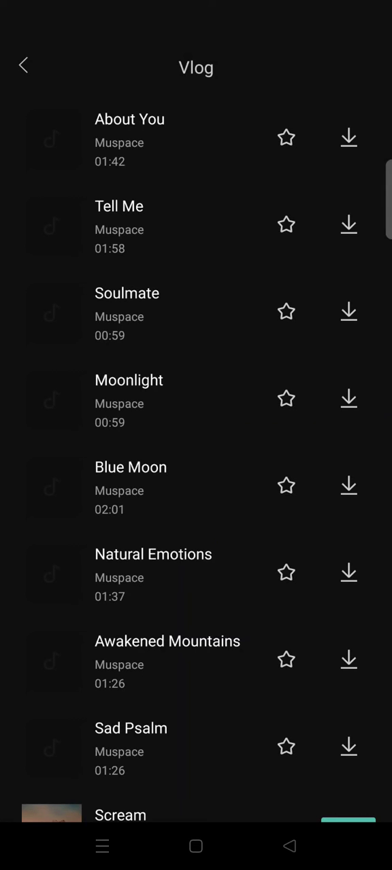
click(348, 139)
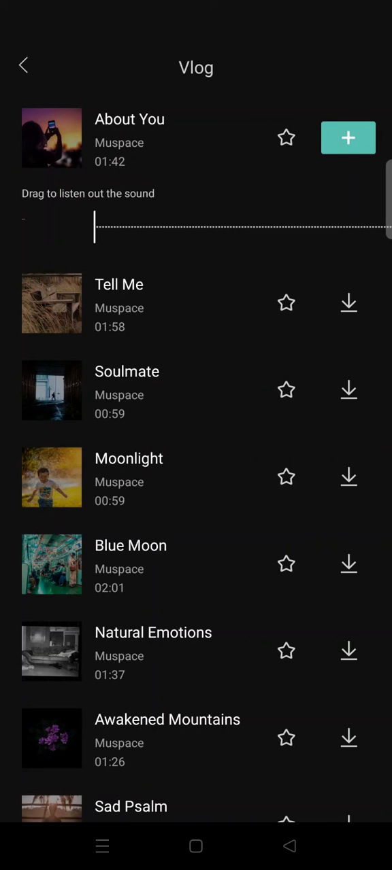
click(348, 138)
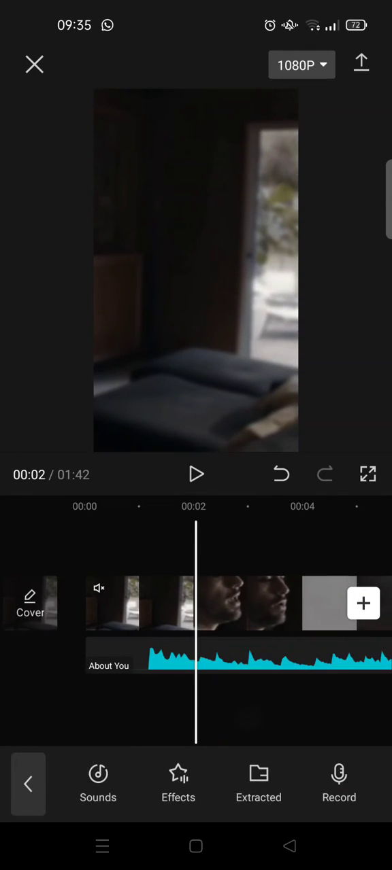